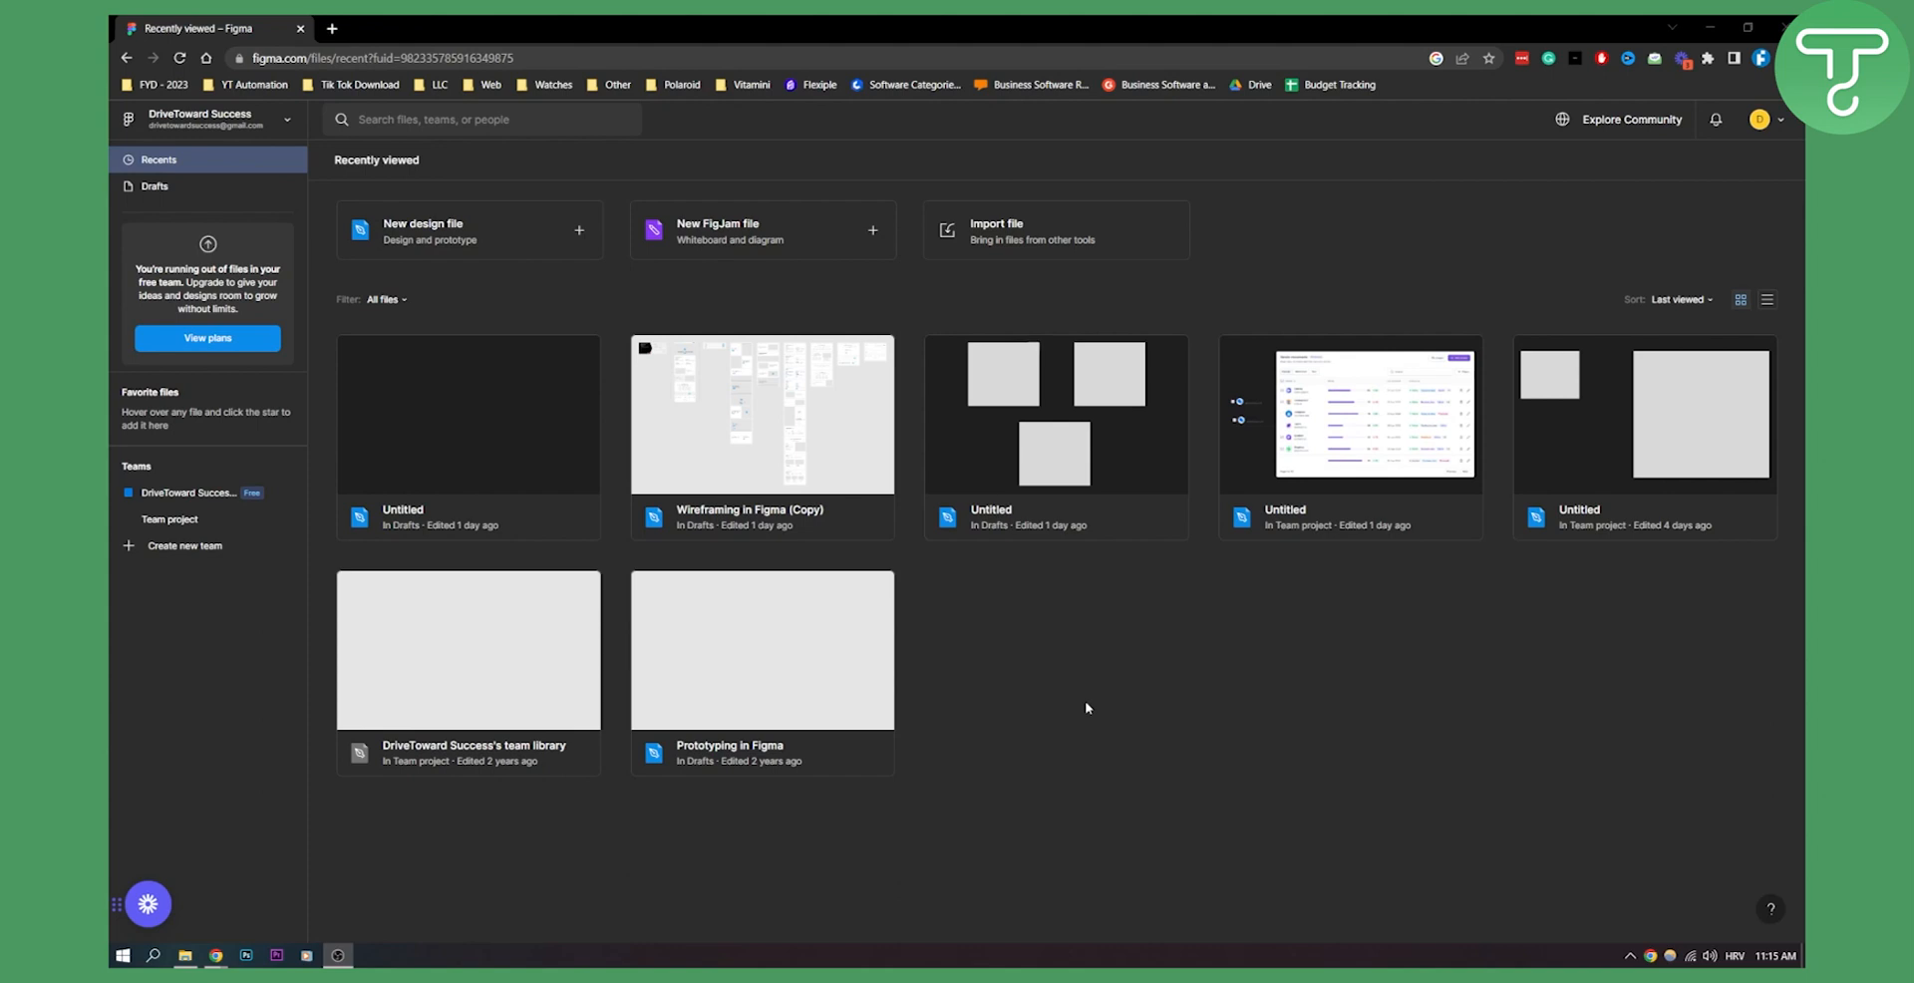
pyautogui.moveTo(438, 269)
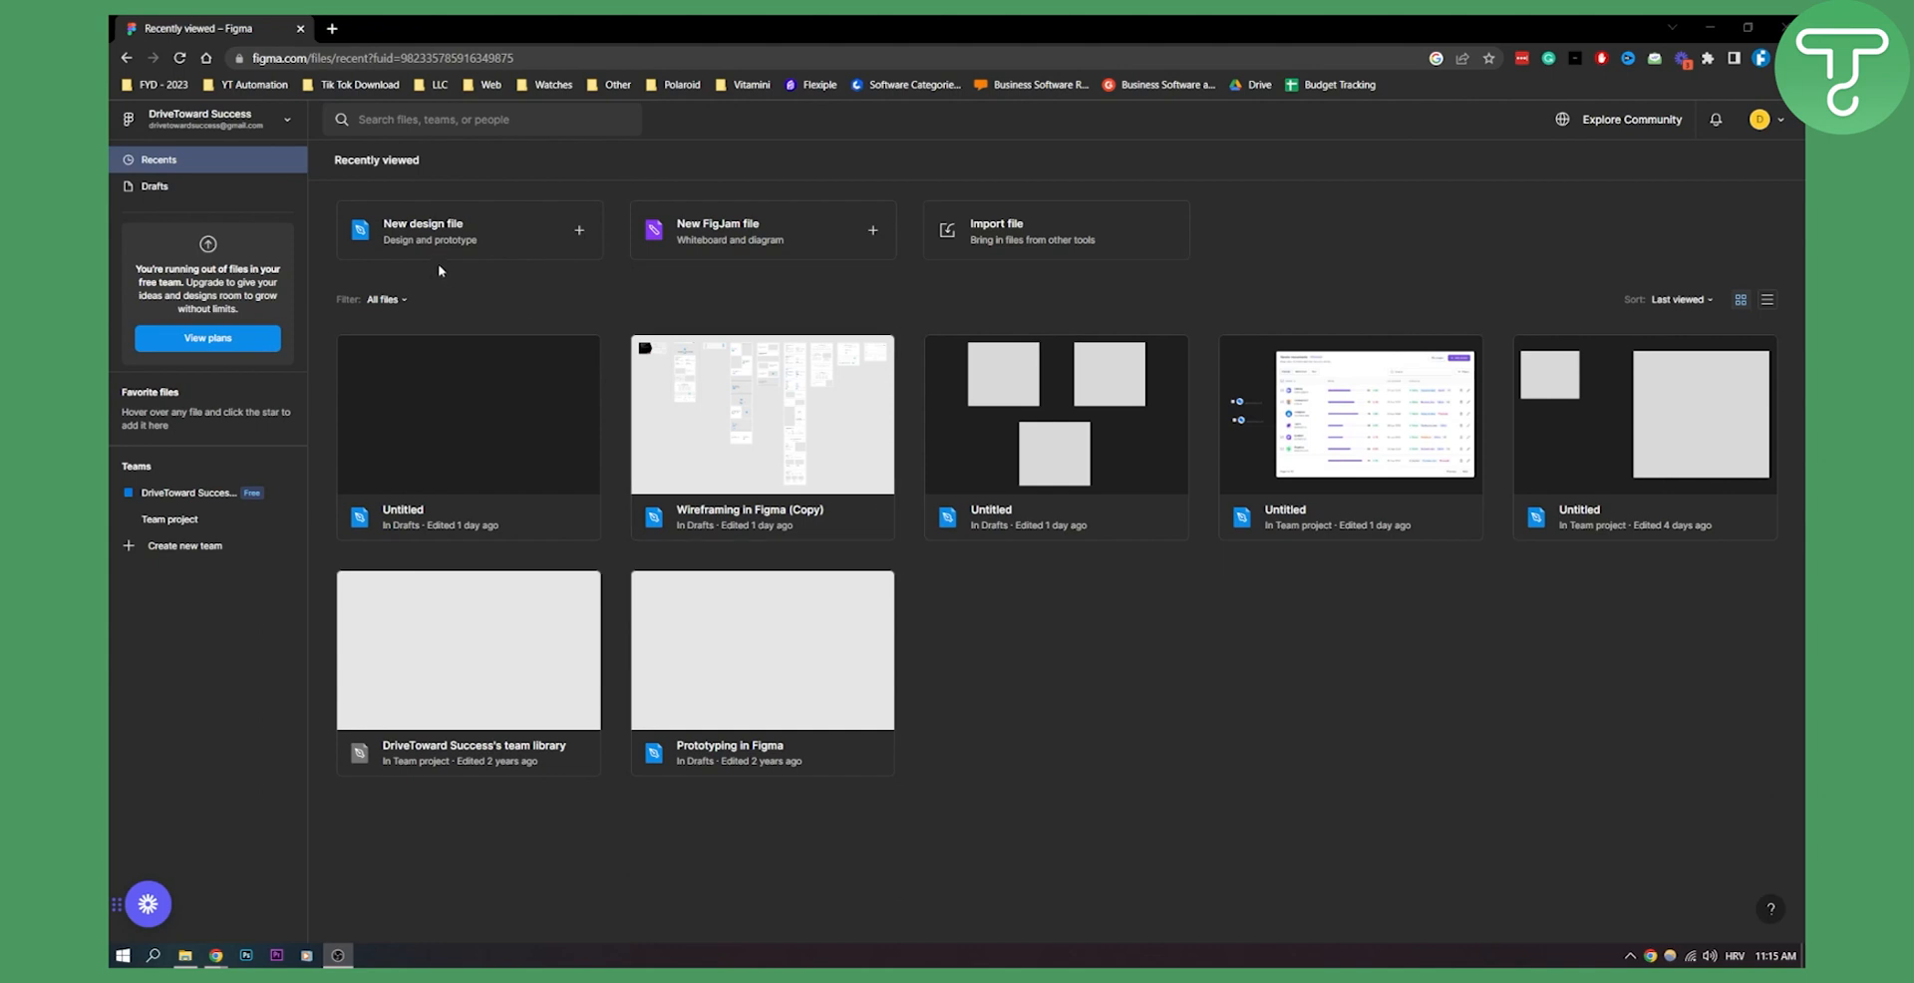
# Create a new blank Untitled design file in Drafts from the Recently viewed page.
pyautogui.click(469, 231)
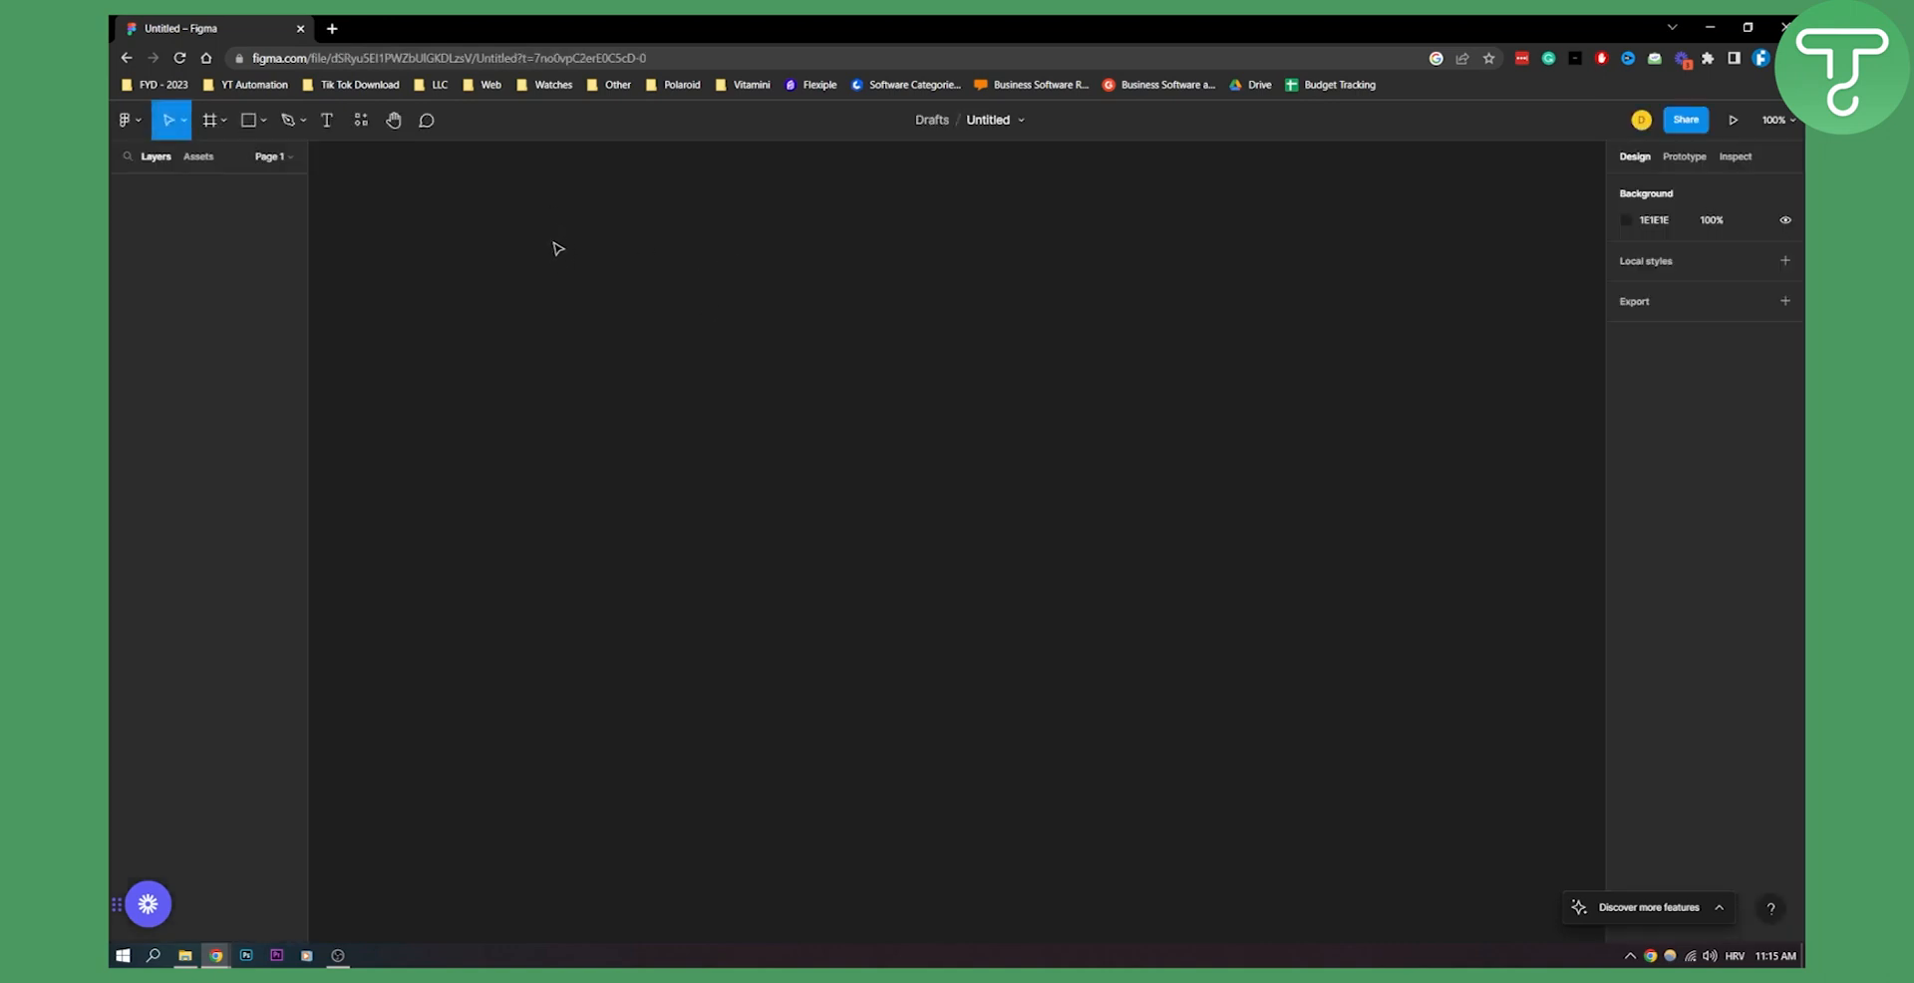
pyautogui.moveTo(656, 398)
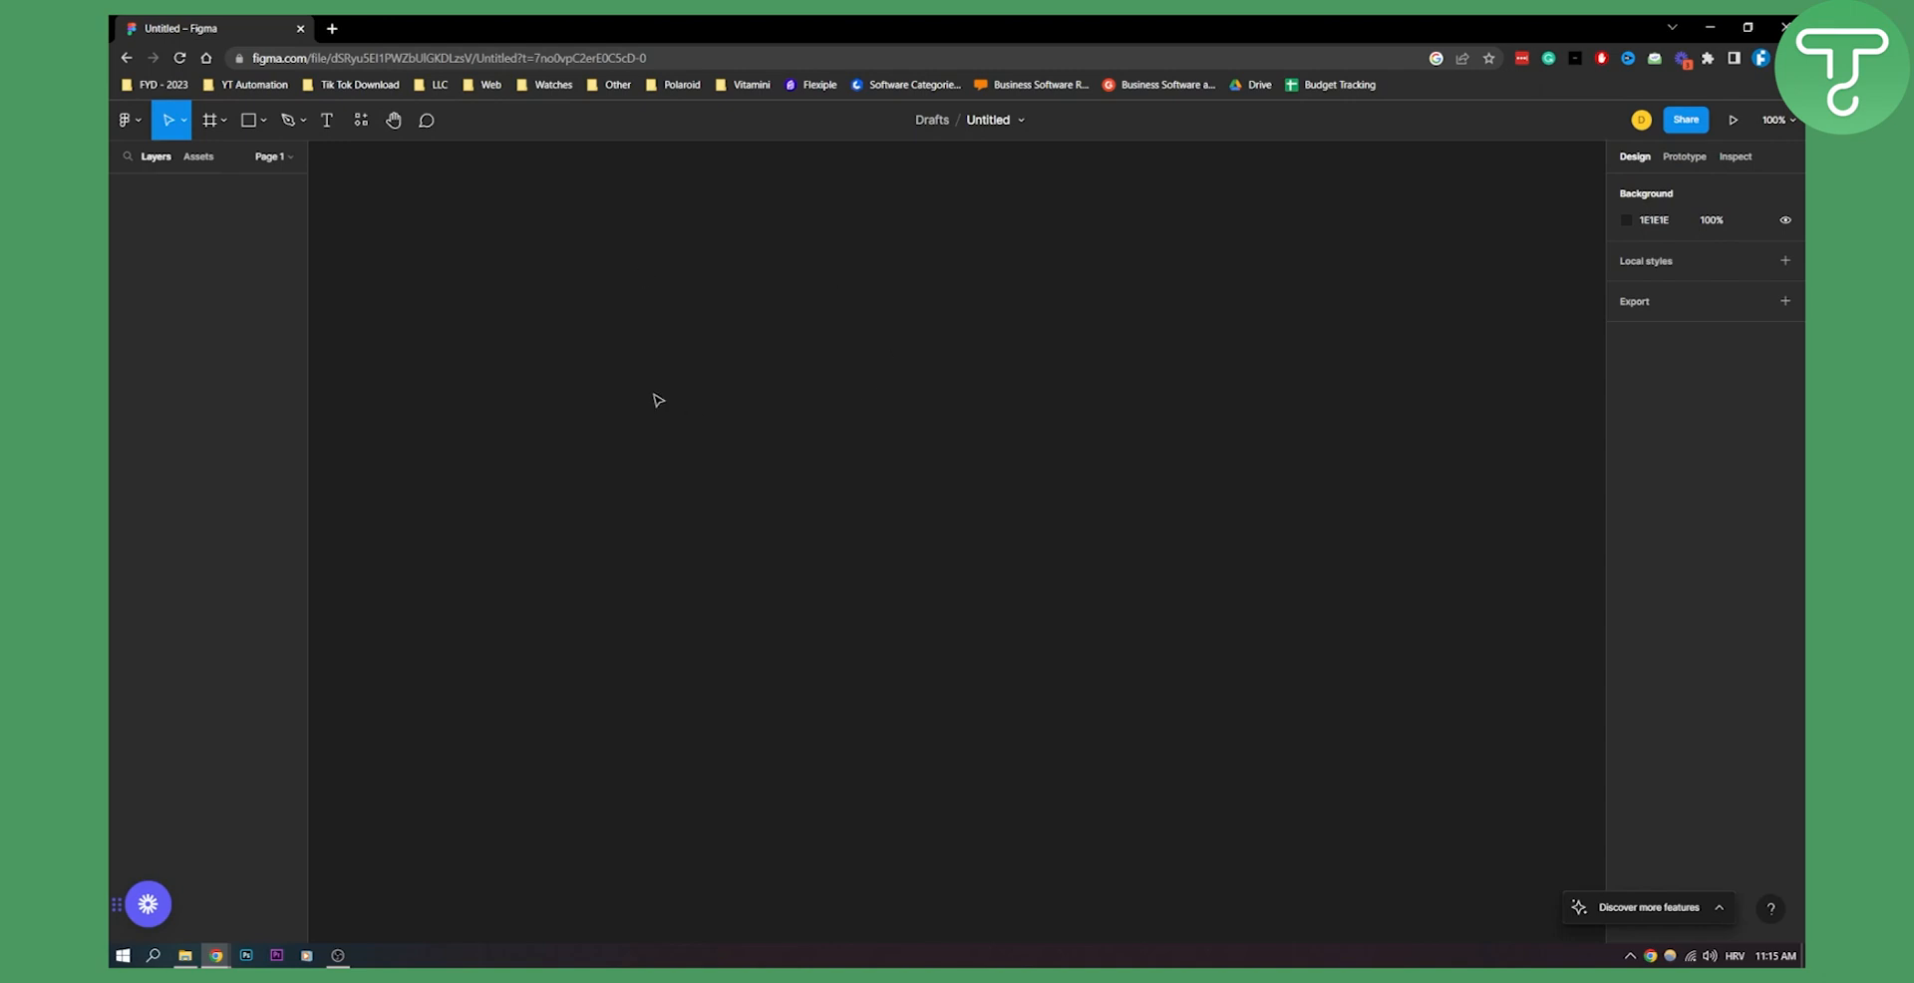
pyautogui.moveTo(686, 313)
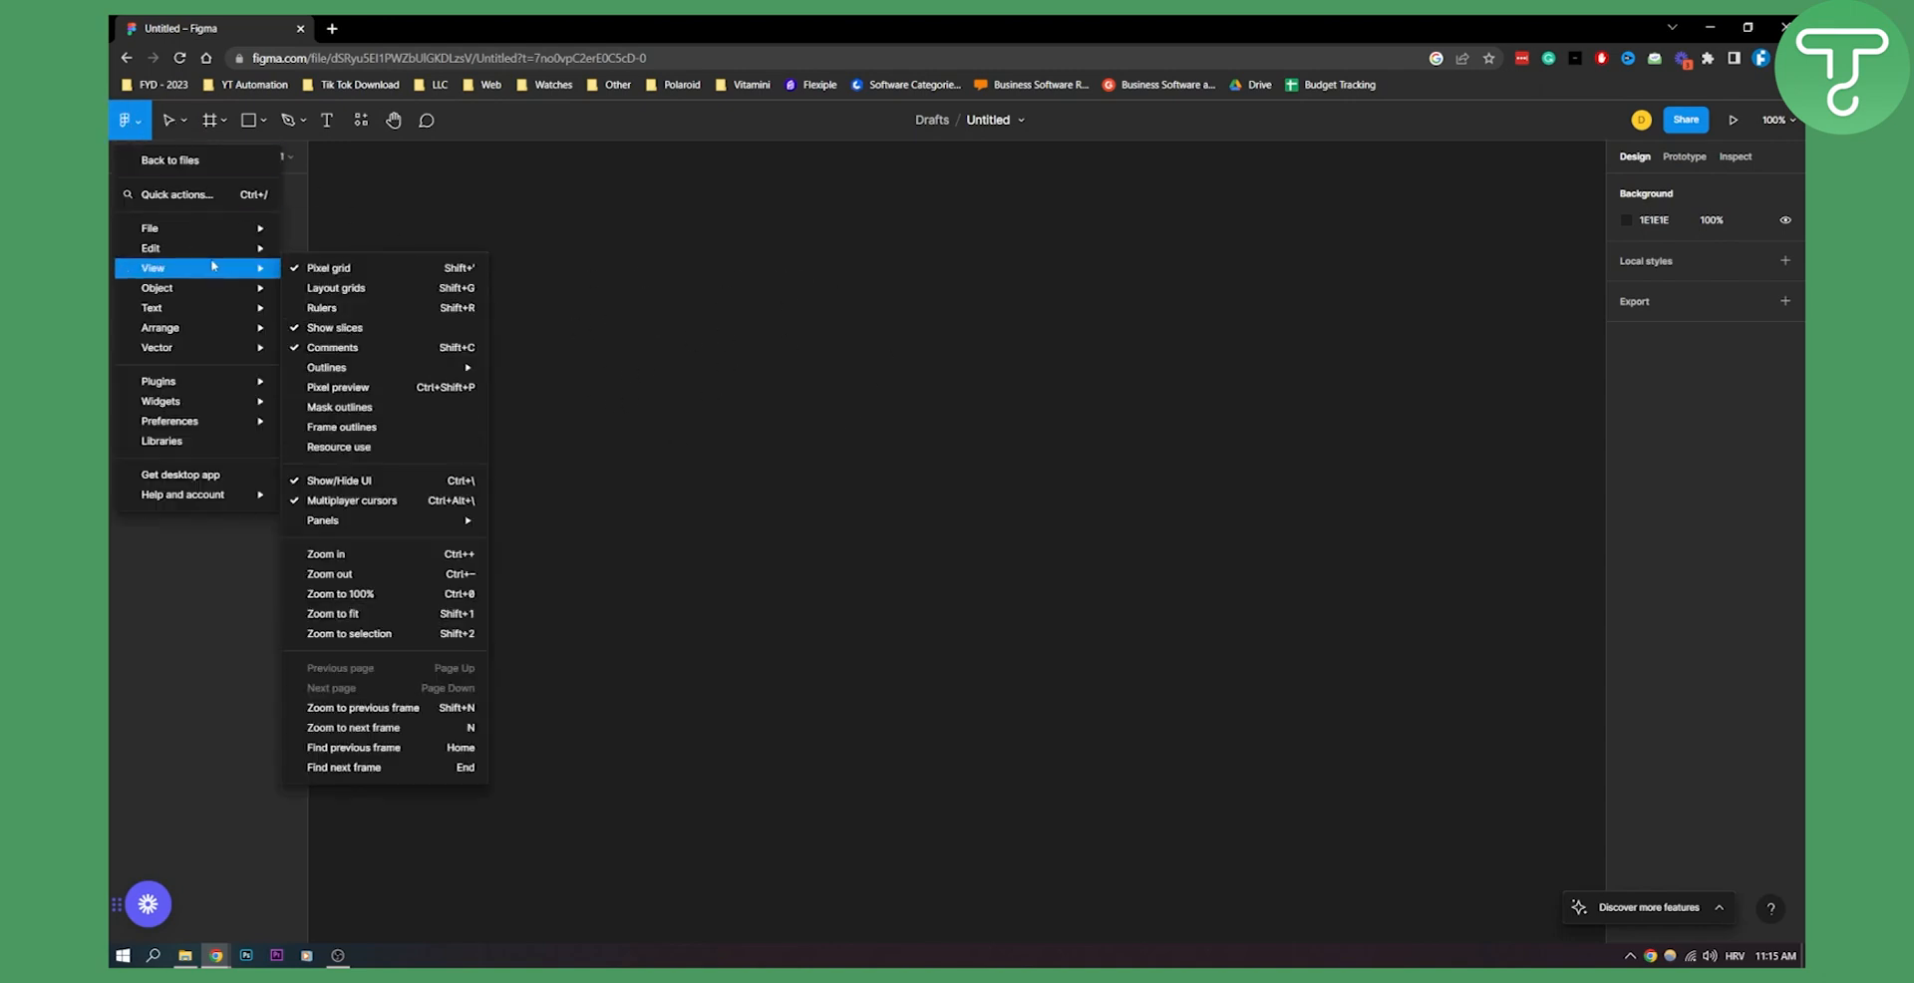
# Show the File submenu of the main Figma menu over the empty Untitled draft.
pyautogui.click(150, 229)
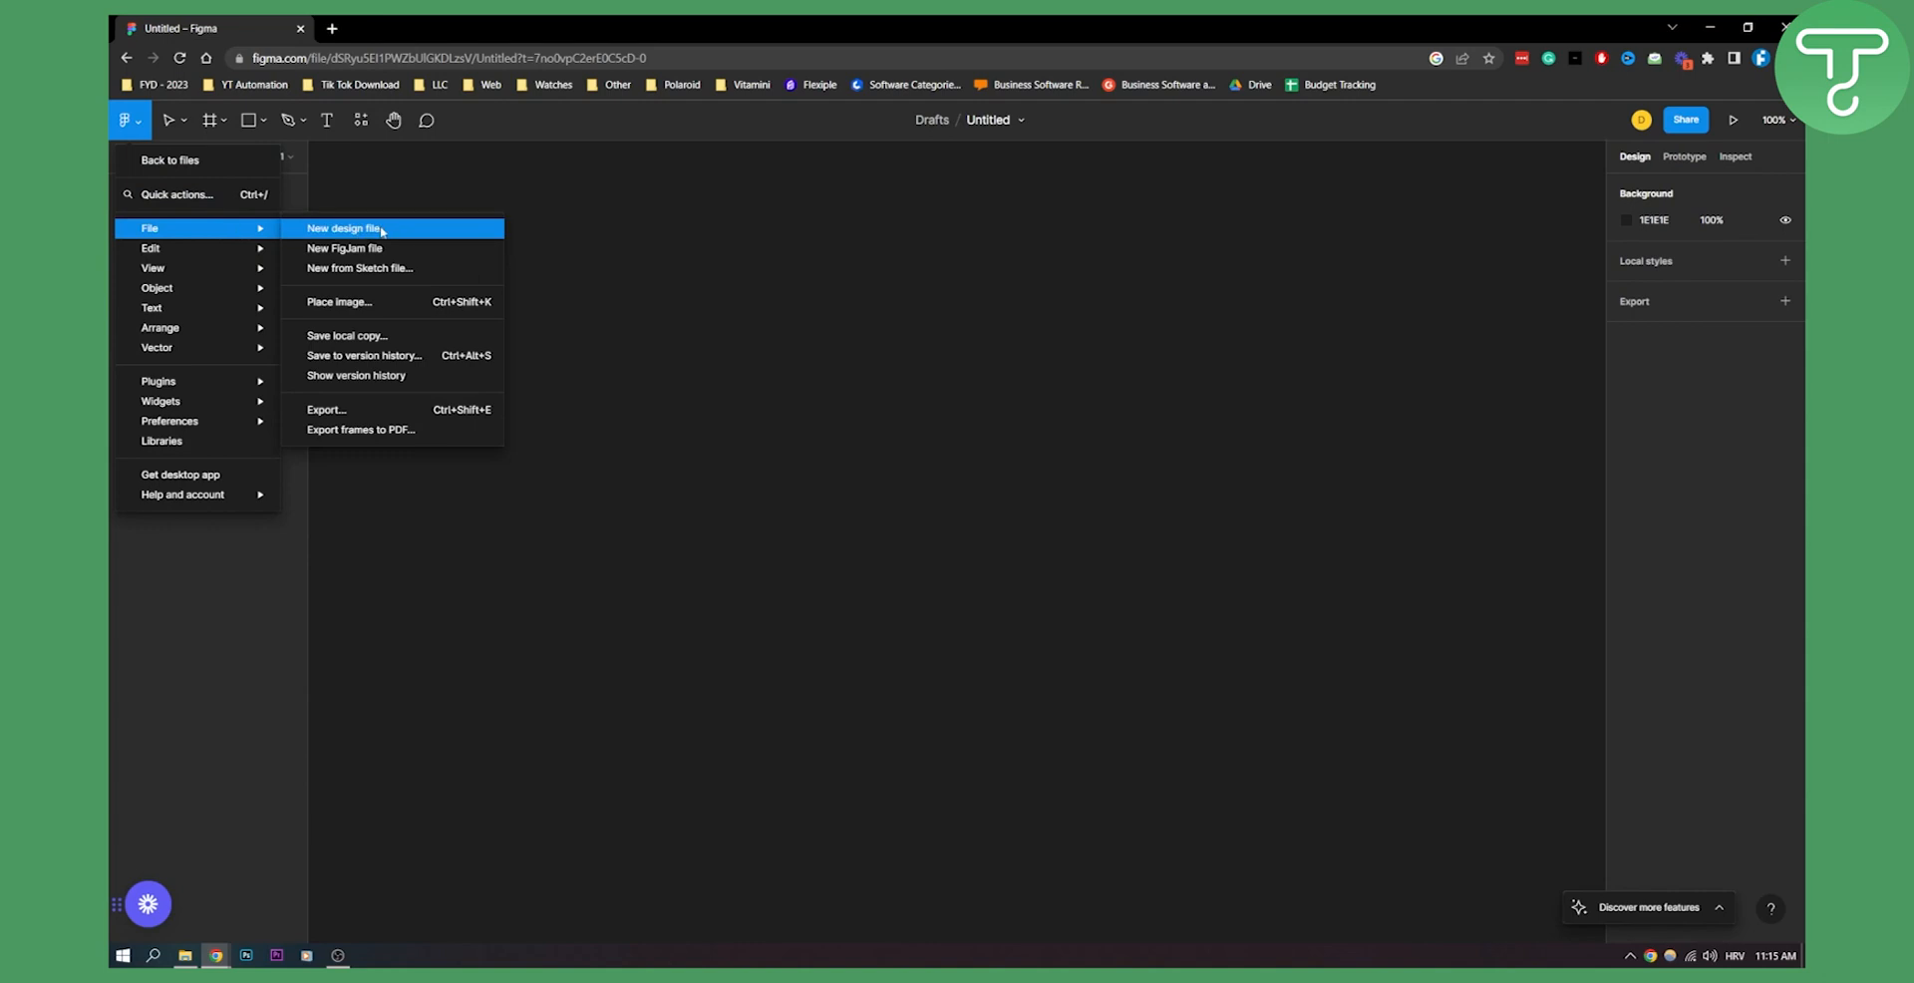
pyautogui.moveTo(345, 247)
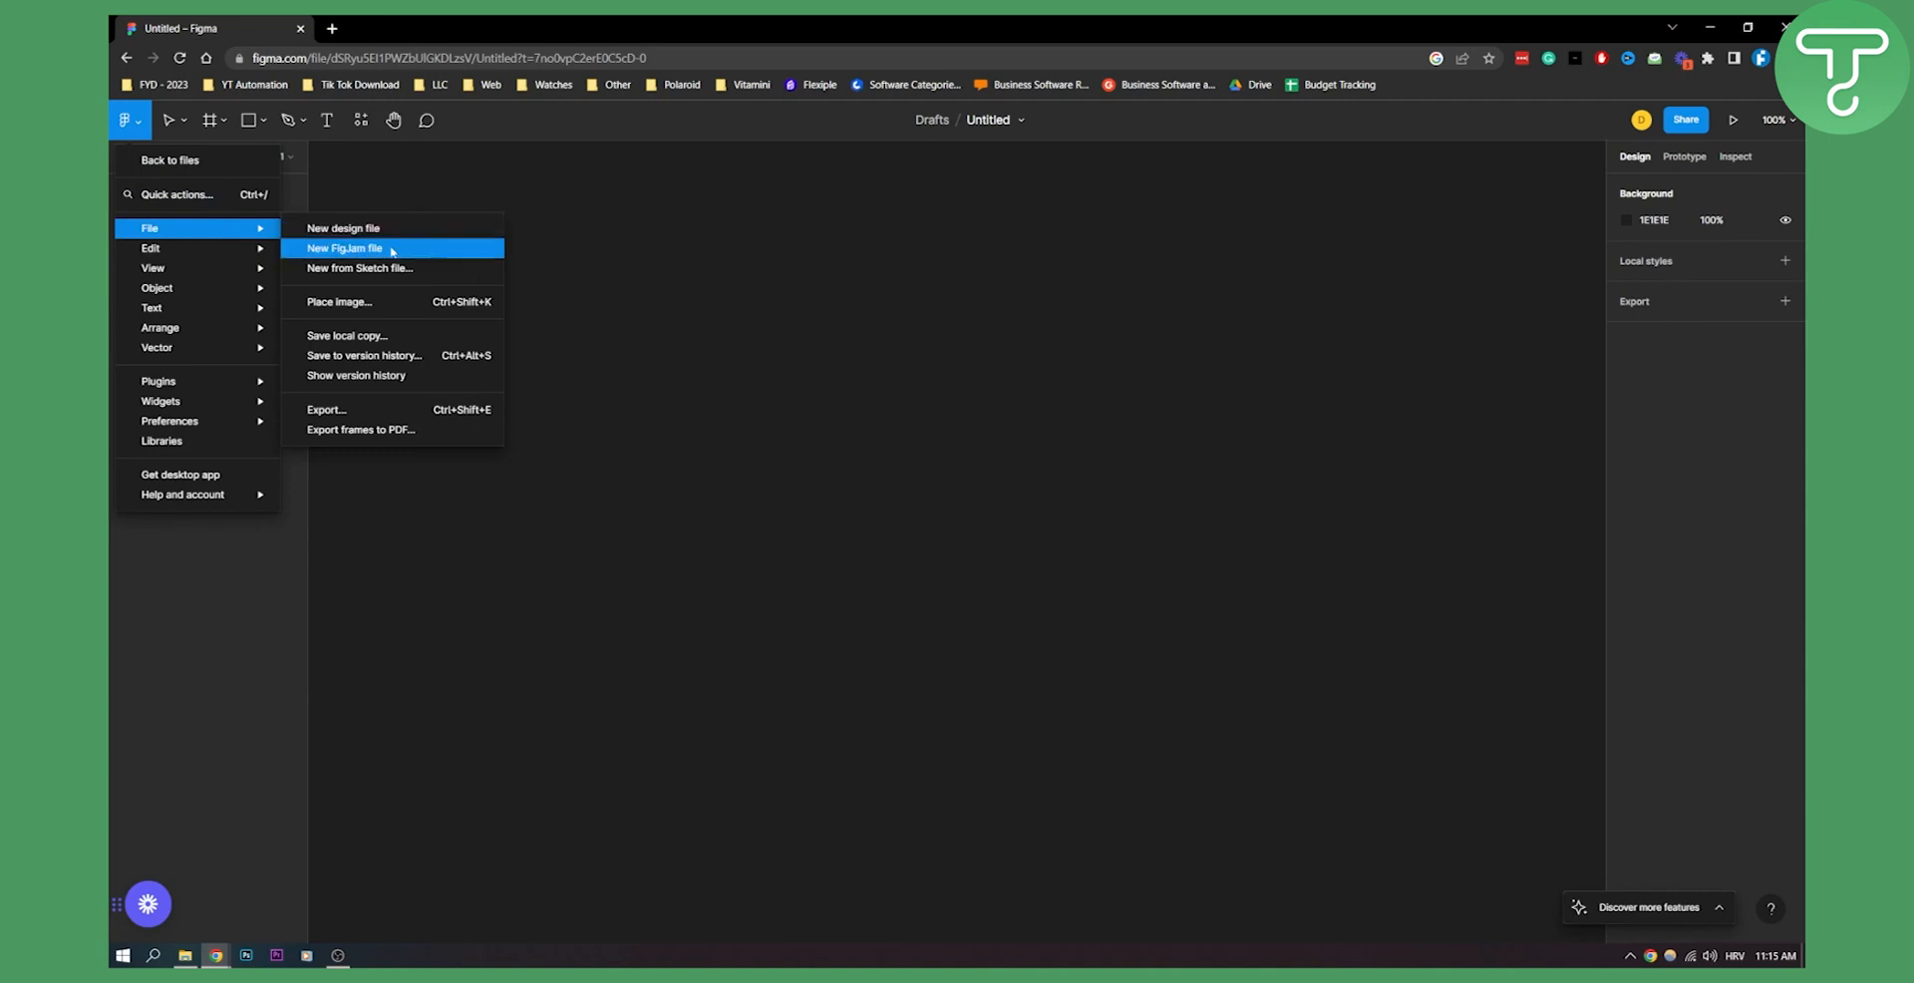
pyautogui.moveTo(410, 267)
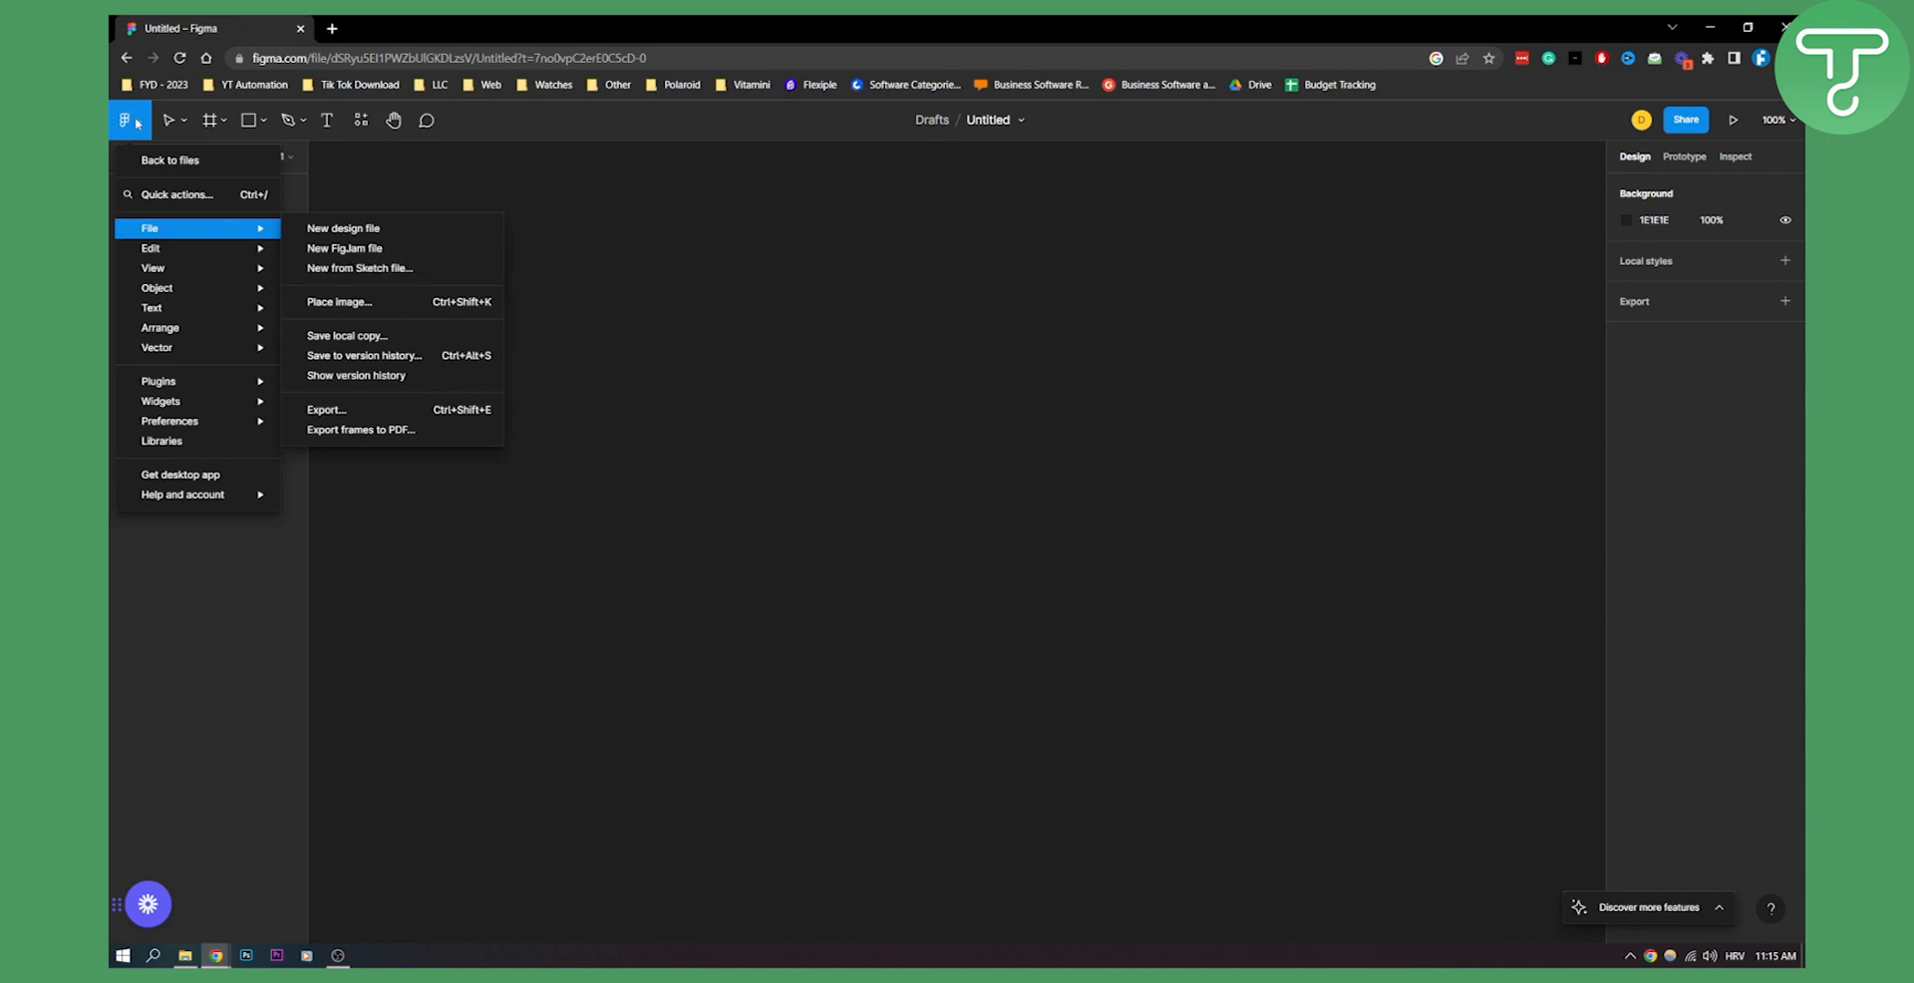
# Close the main menu and return to the Drafts list showing the new Untitled file.
pyautogui.click(168, 160)
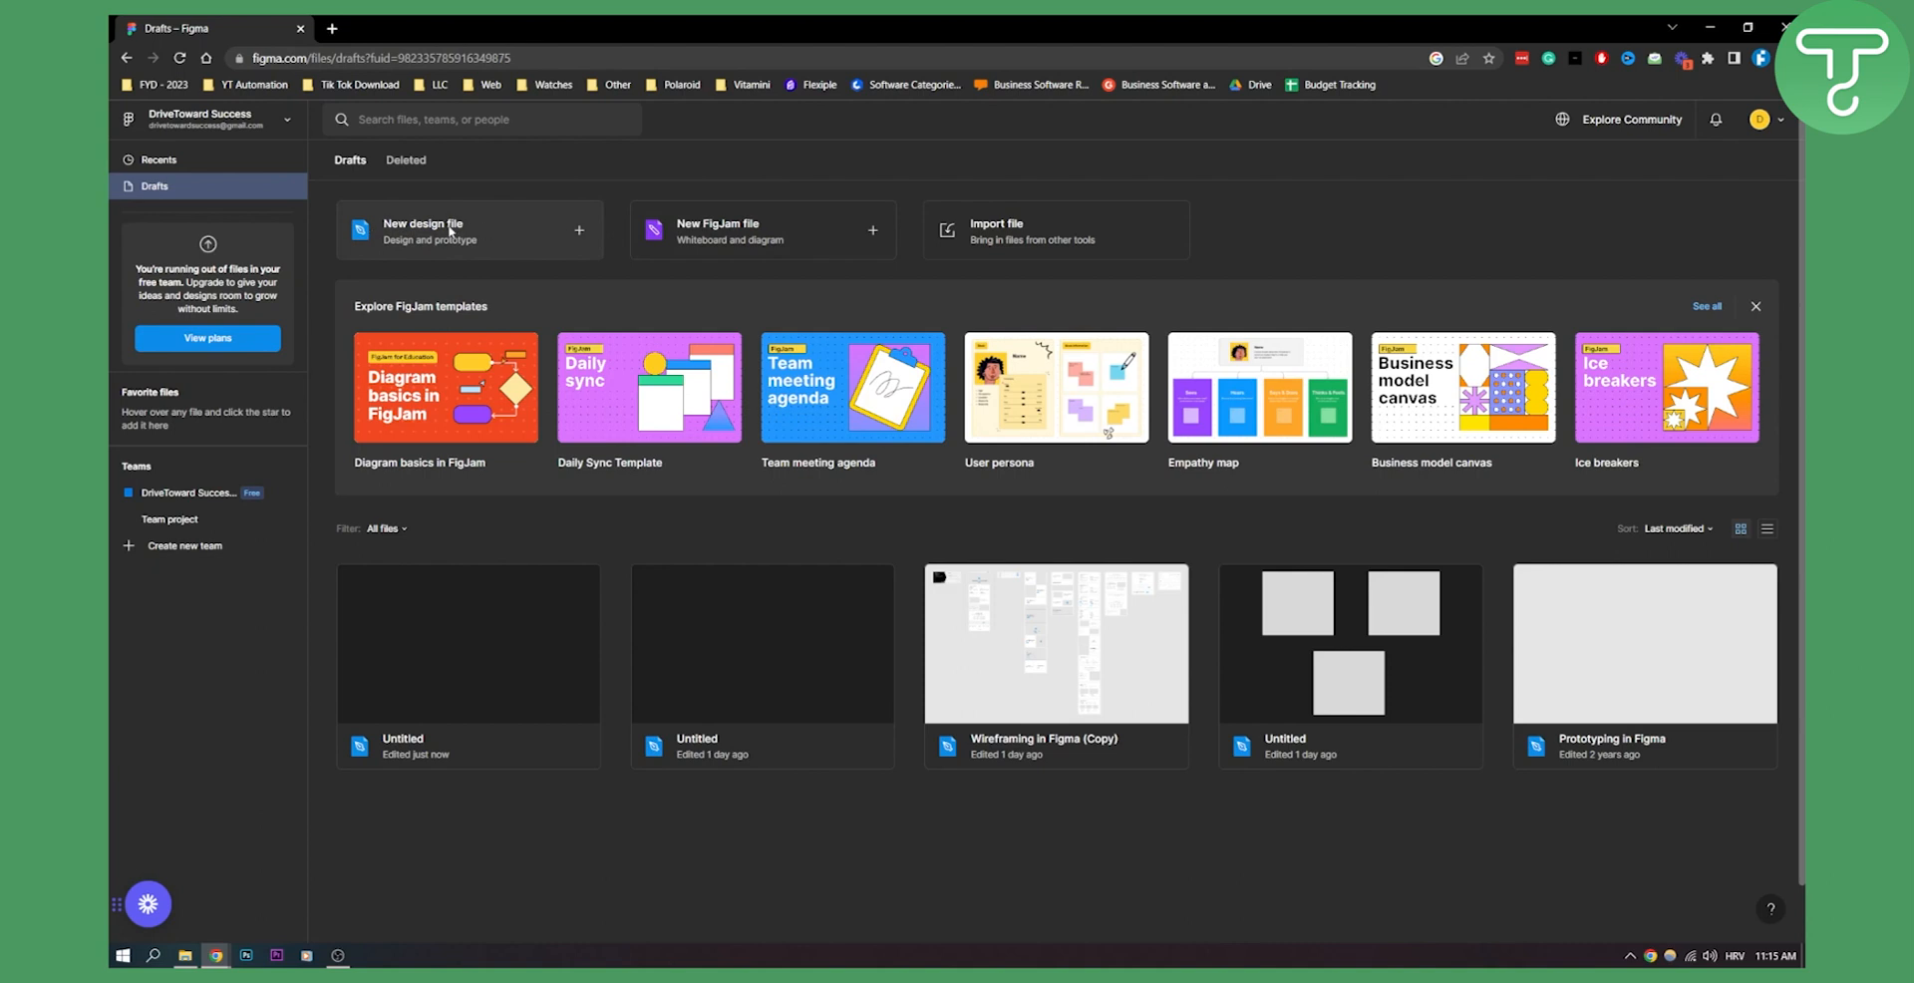
# Delete the older blank Untitled draft edited 1 day ago via its context menu.
pyautogui.rightClick(762, 642)
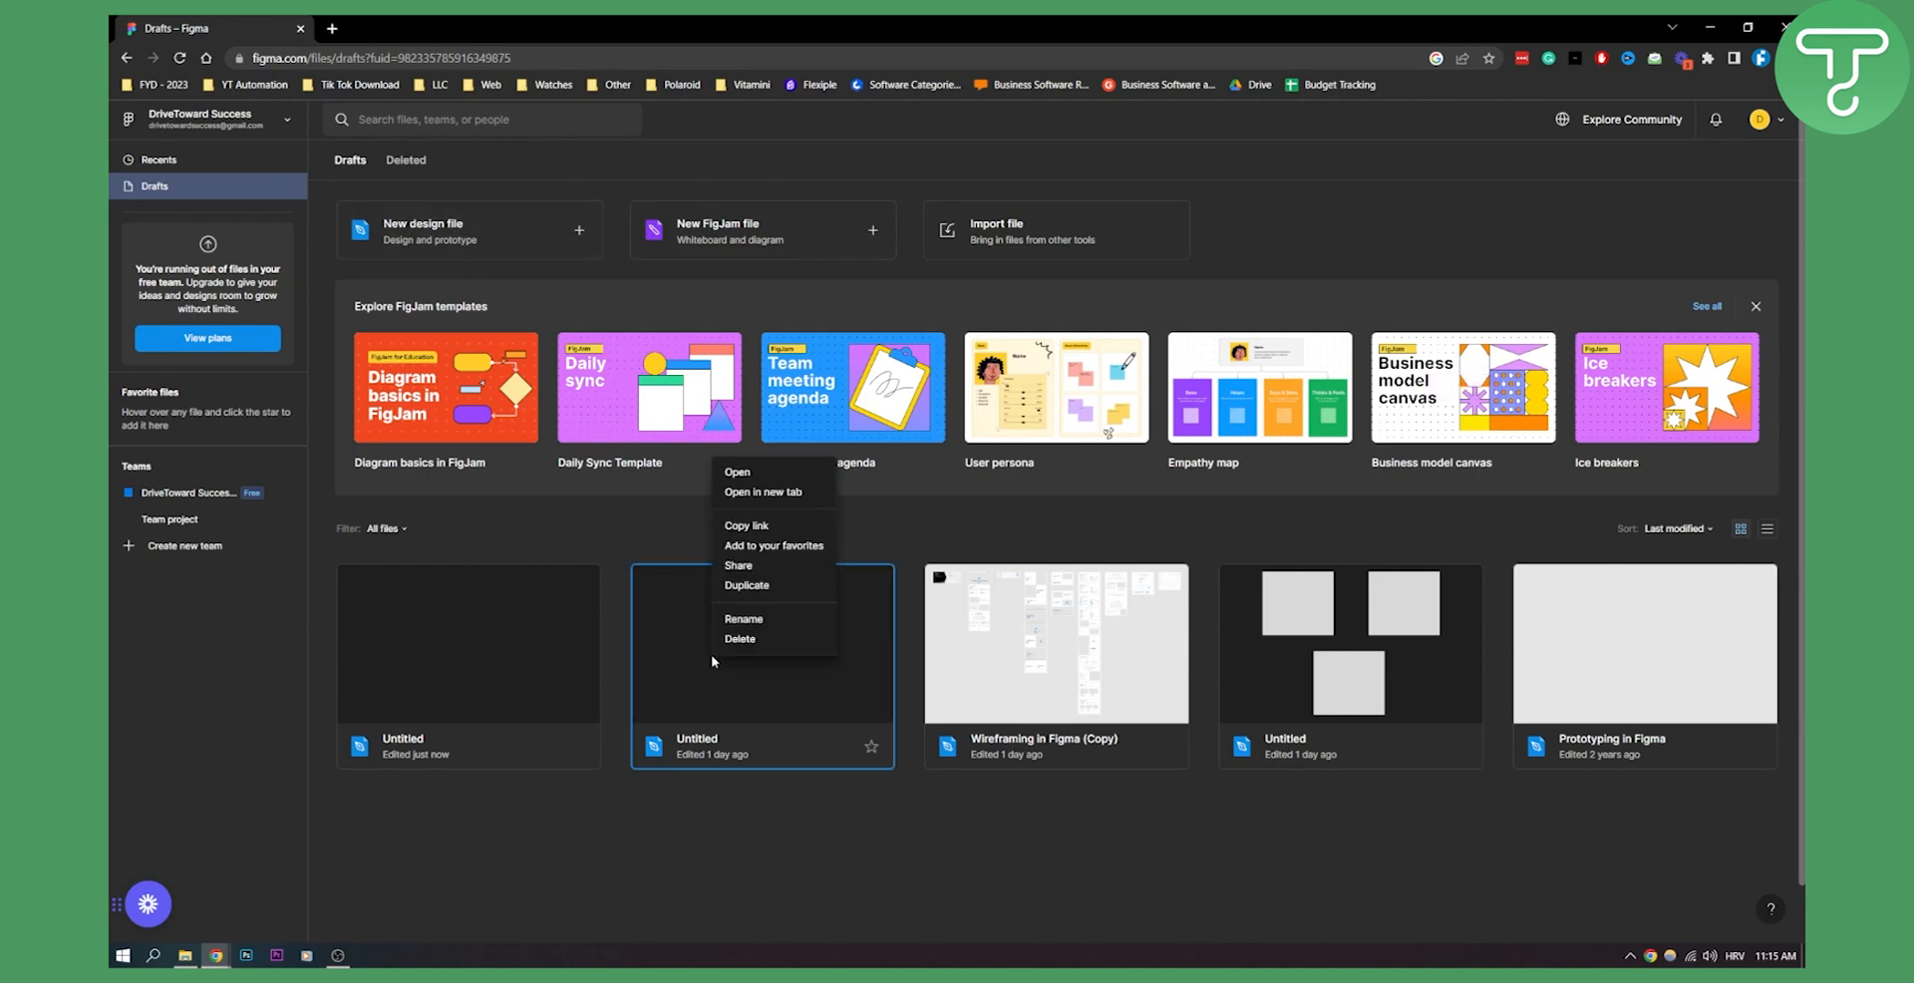
pyautogui.click(738, 638)
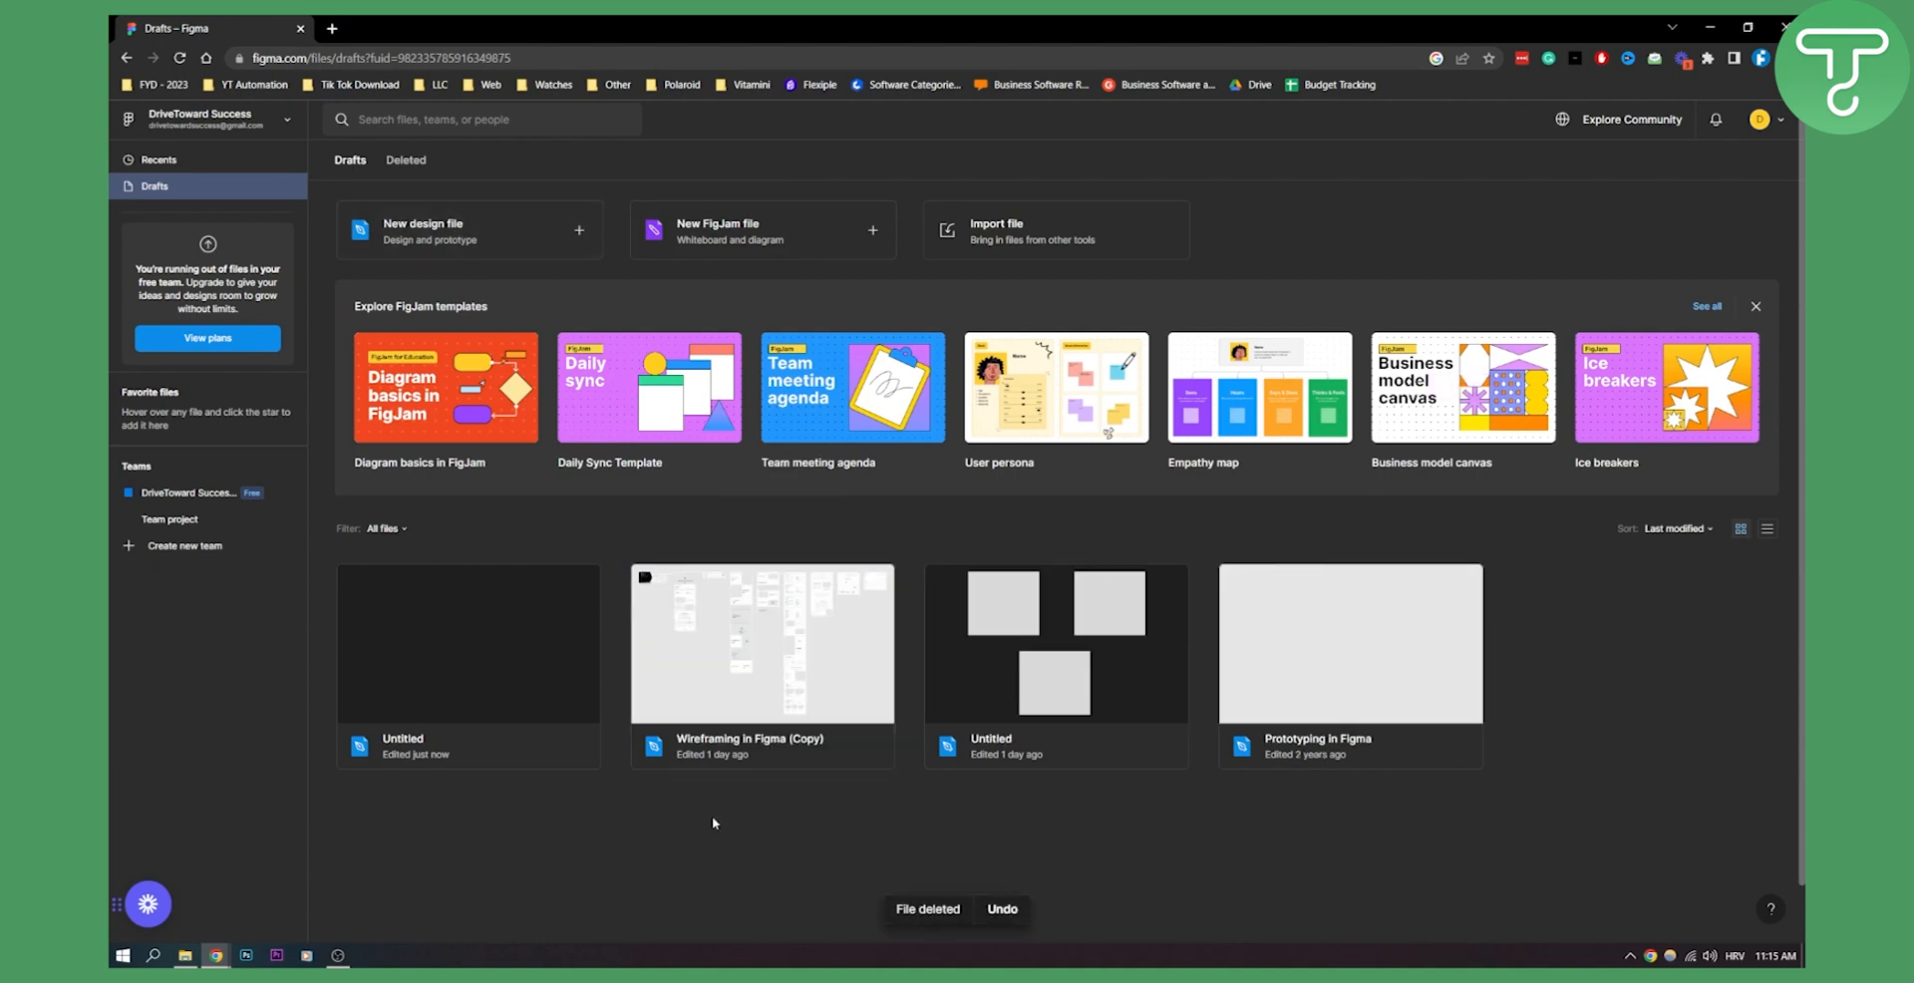
pyautogui.moveTo(1214, 612)
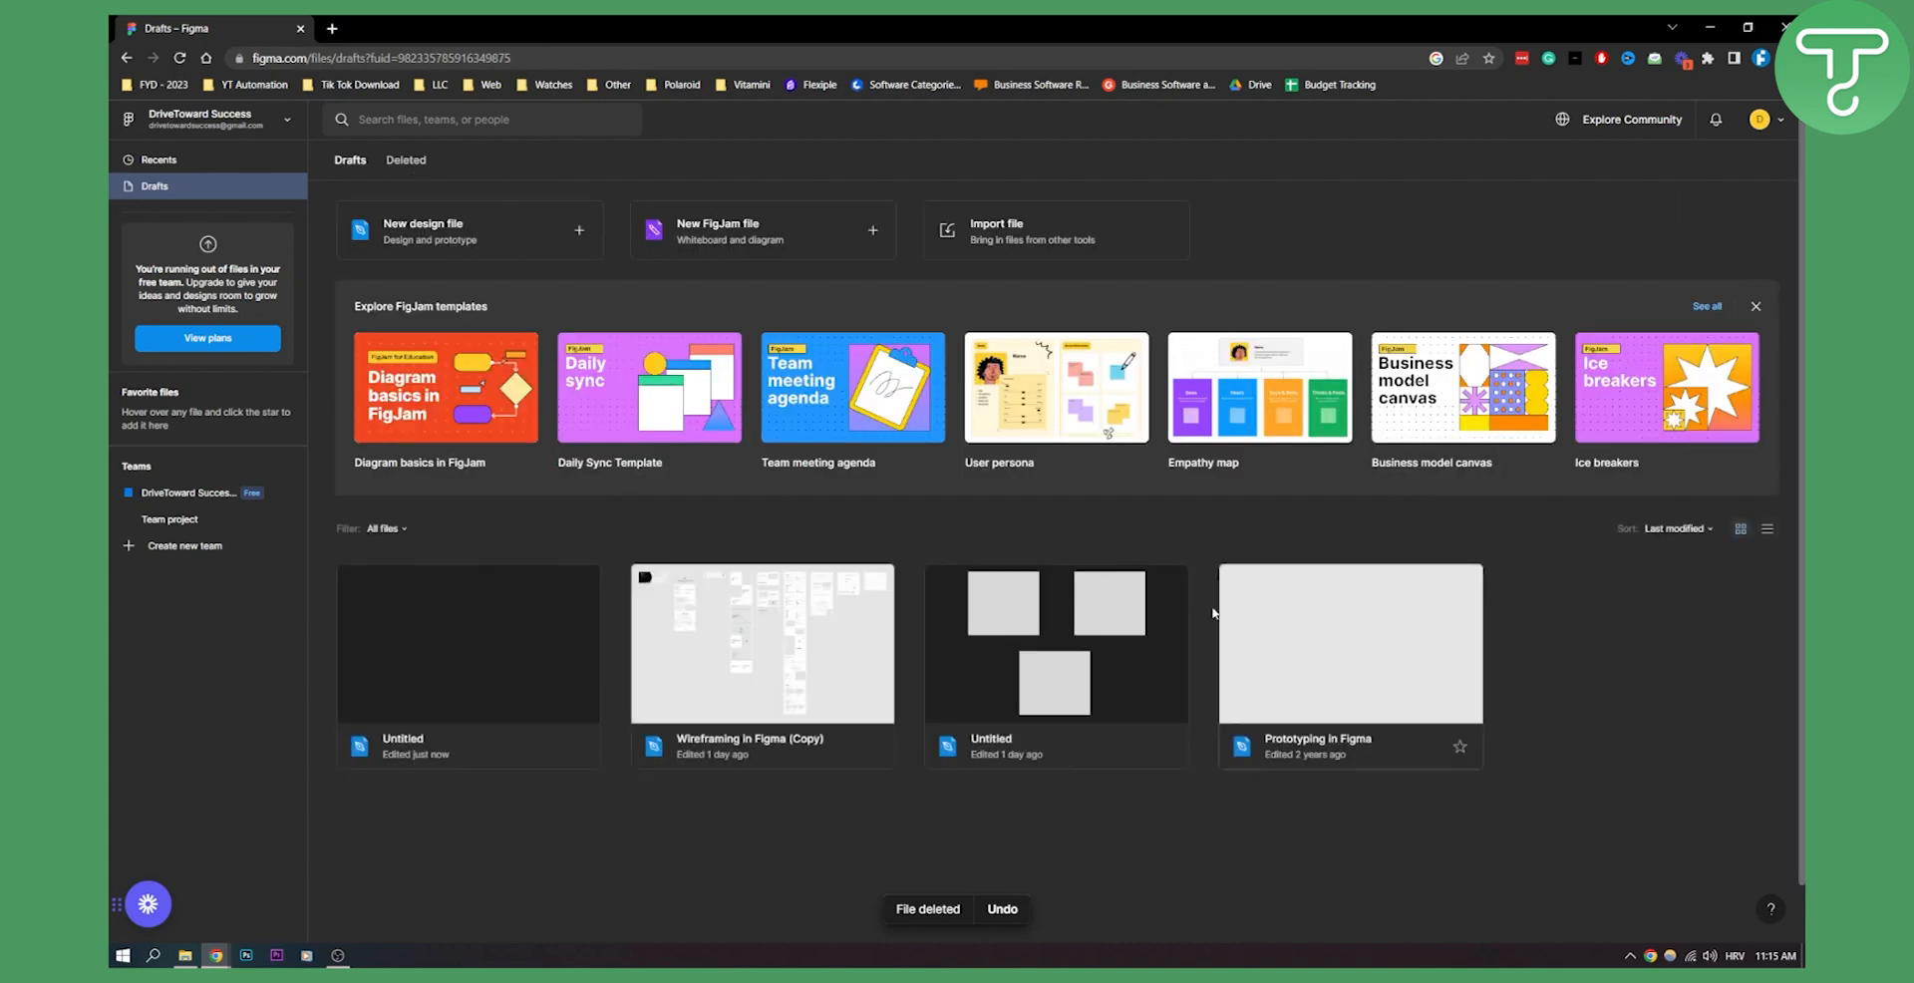
pyautogui.moveTo(1188, 632)
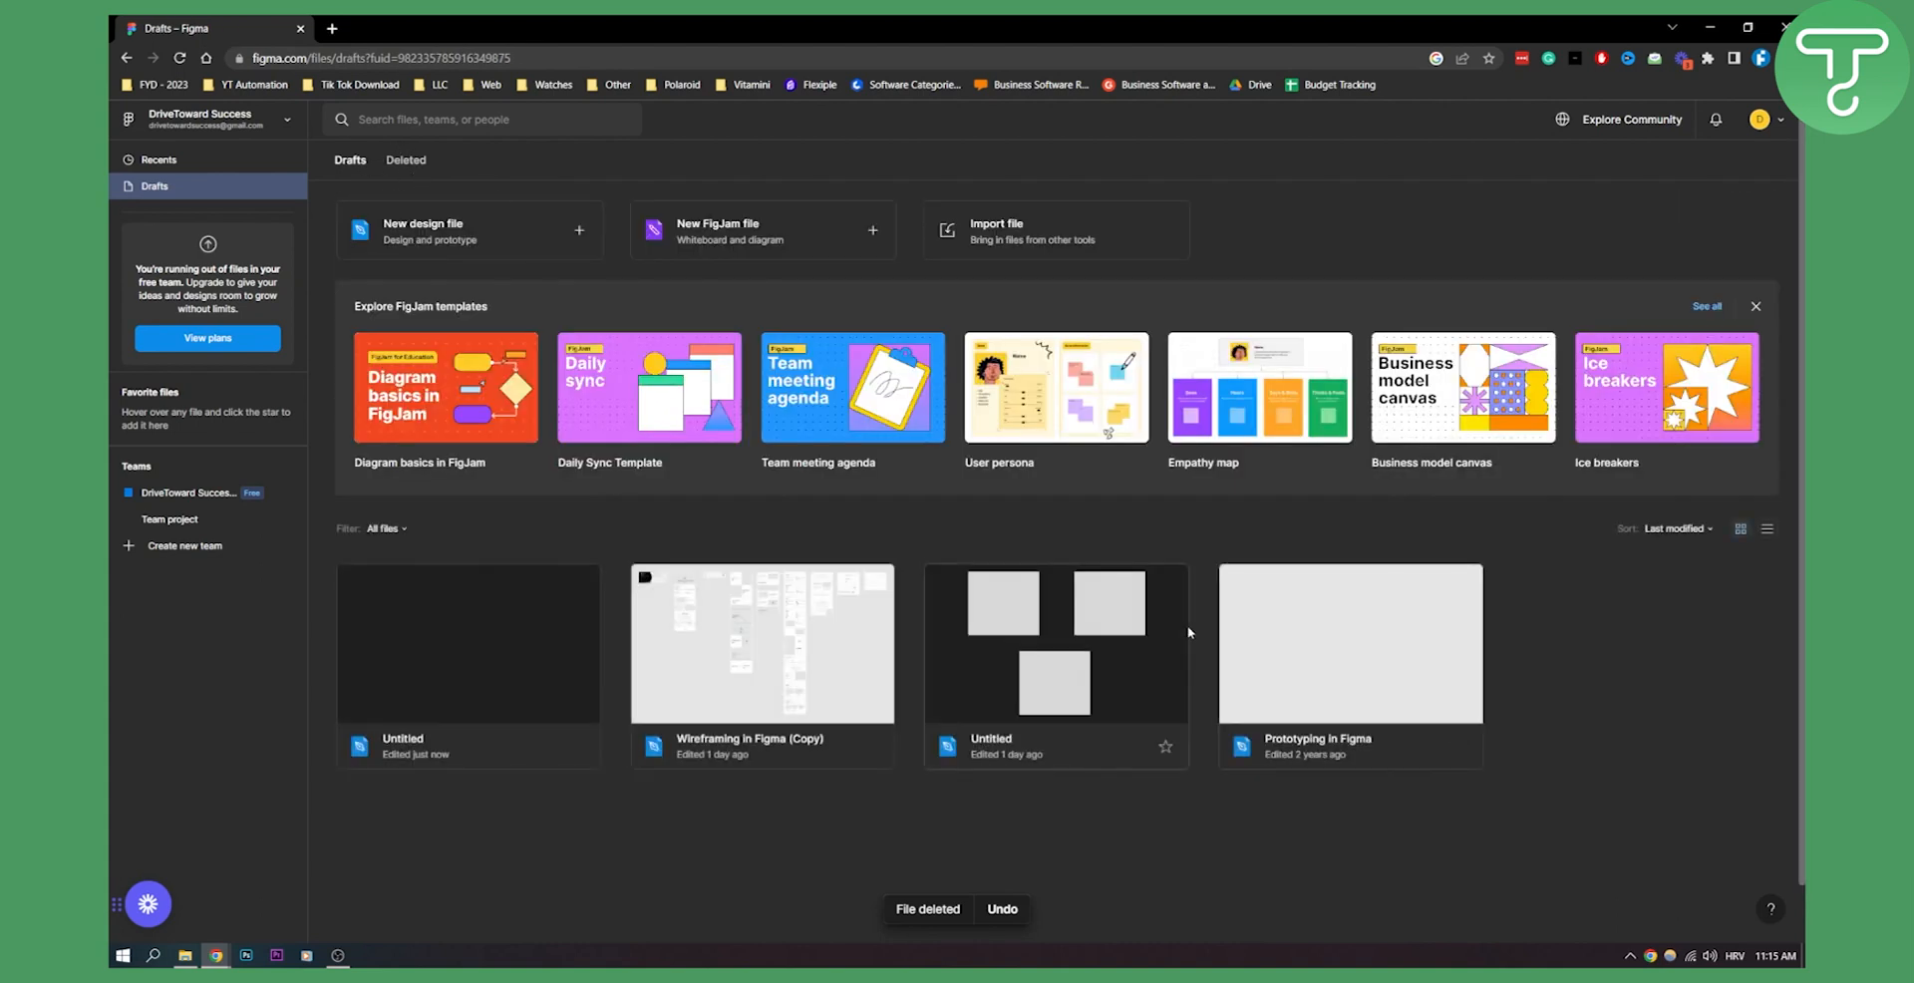